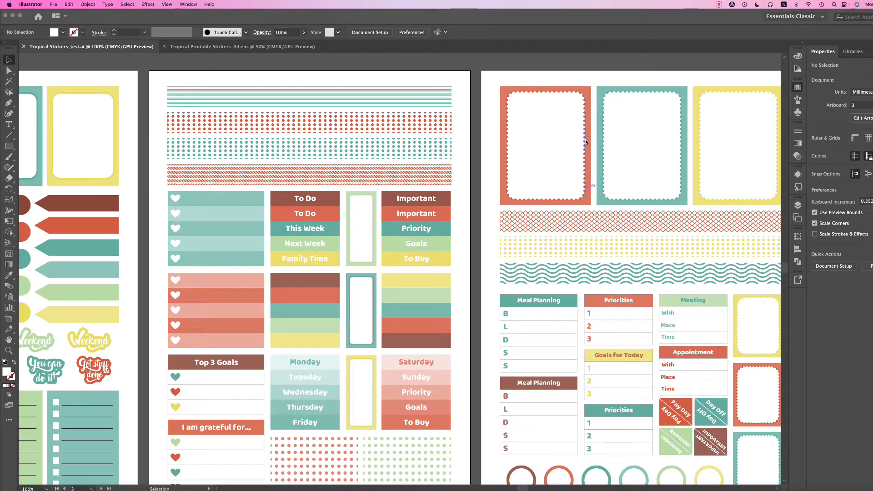
# Step: Replace the top To Do label's text with Weekly Task and deselect it
pyautogui.scroll(-3)
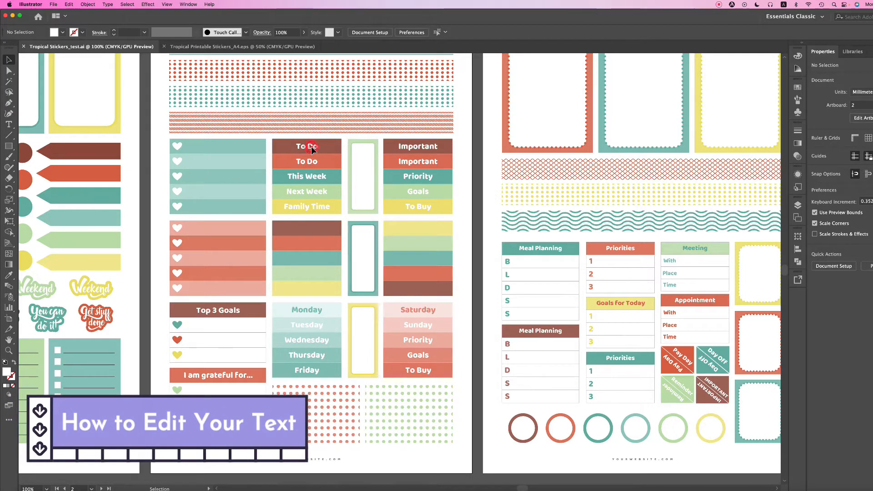
pyautogui.click(309, 146)
pyautogui.write('Weekly Task')
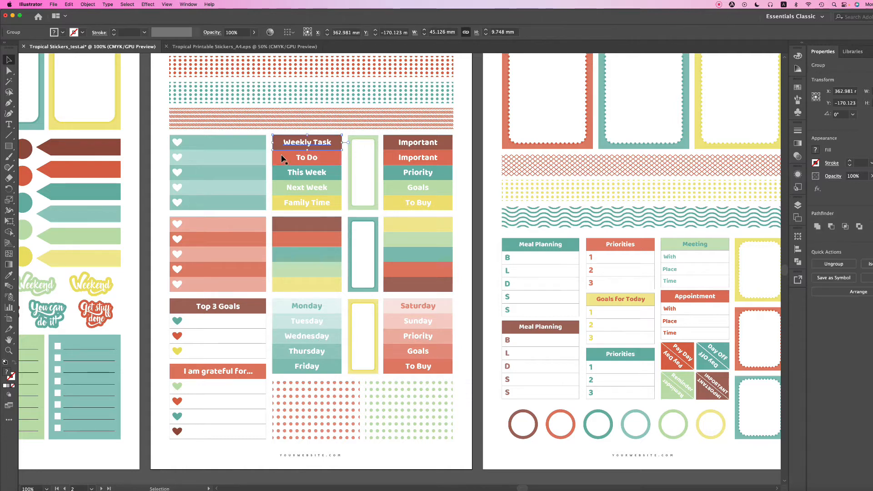
pyautogui.click(307, 158)
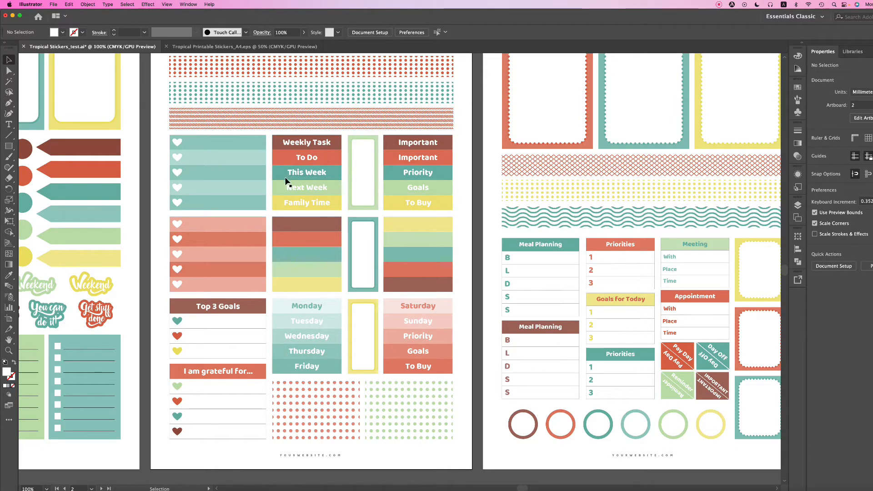
pyautogui.click(307, 143)
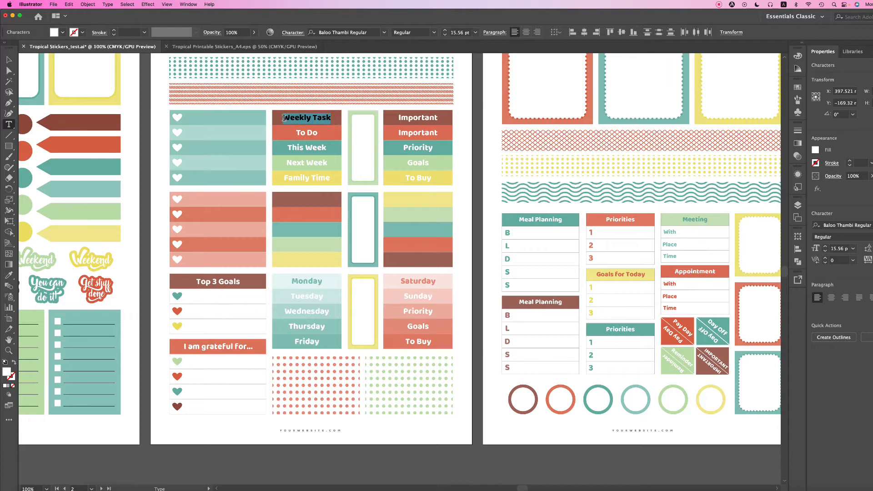
pyautogui.moveTo(385, 32)
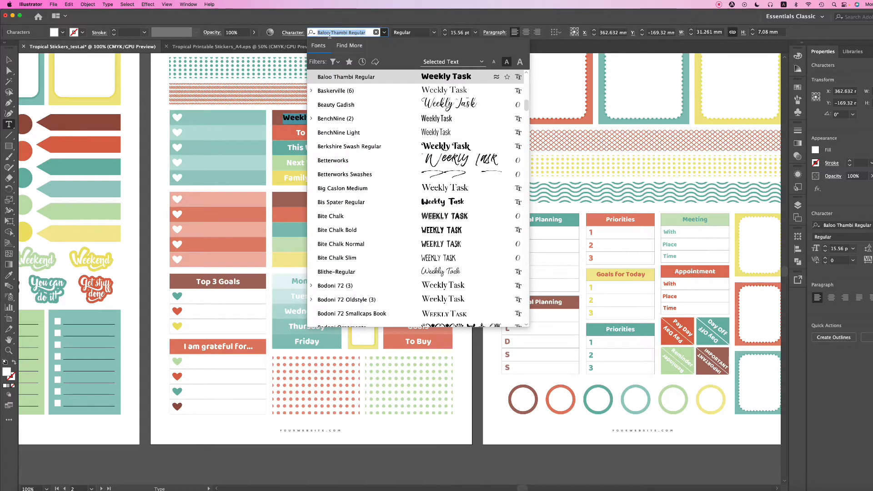
# Step: Apply Argyle Socks Thick from the Character font list to the Weekly Task header
pyautogui.scroll(3)
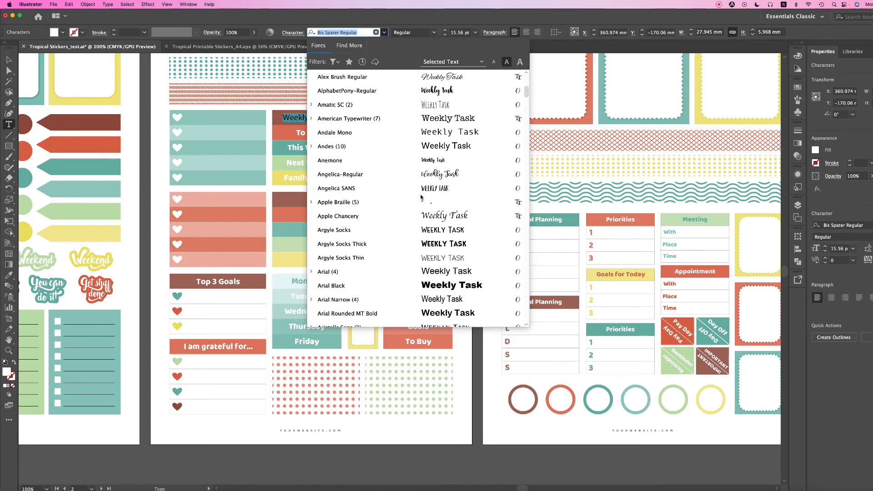
pyautogui.scroll(-3)
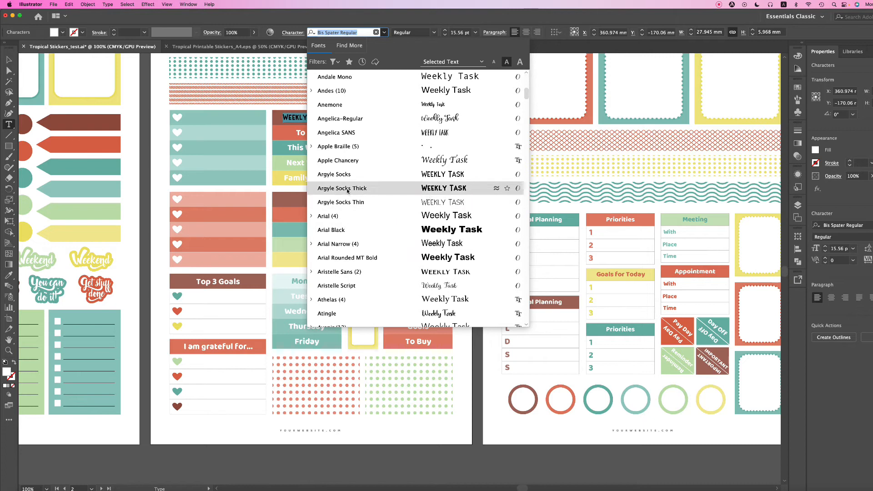
pyautogui.click(343, 188)
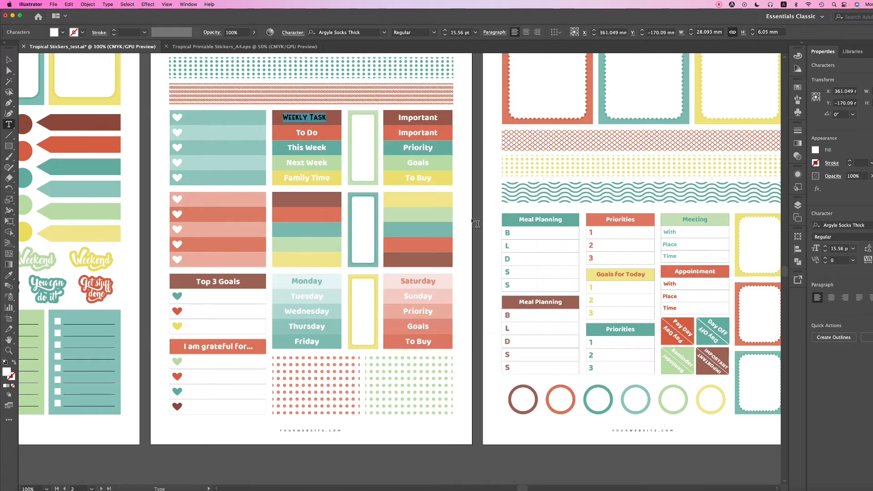
pyautogui.moveTo(455, 43)
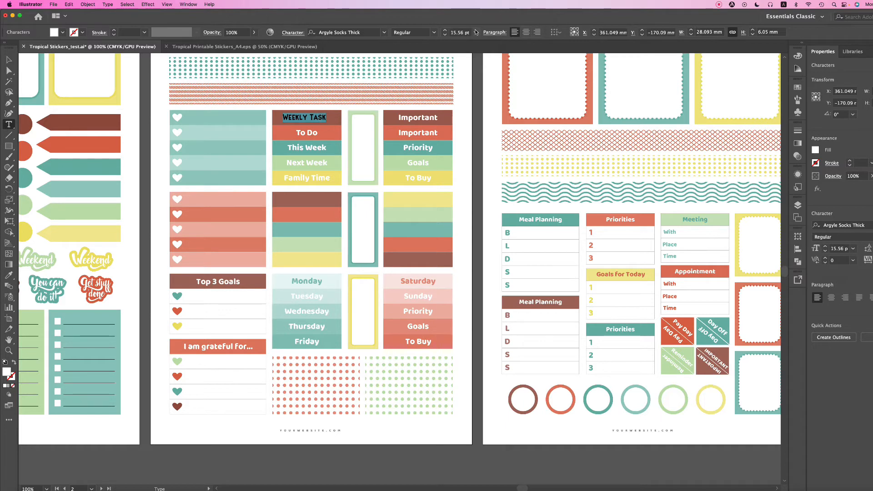
# Step: Set the Weekly Task header to the 18 pt preset size, check it and deselect
pyautogui.click(473, 32)
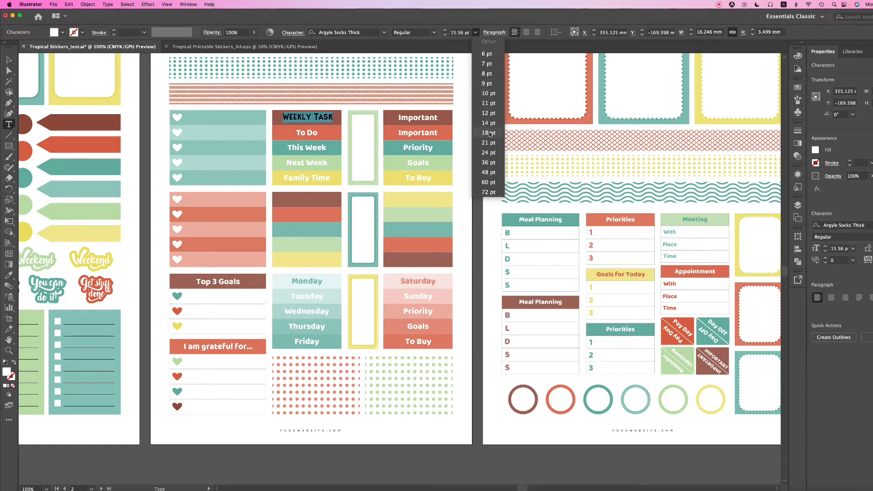
pyautogui.moveTo(492, 132)
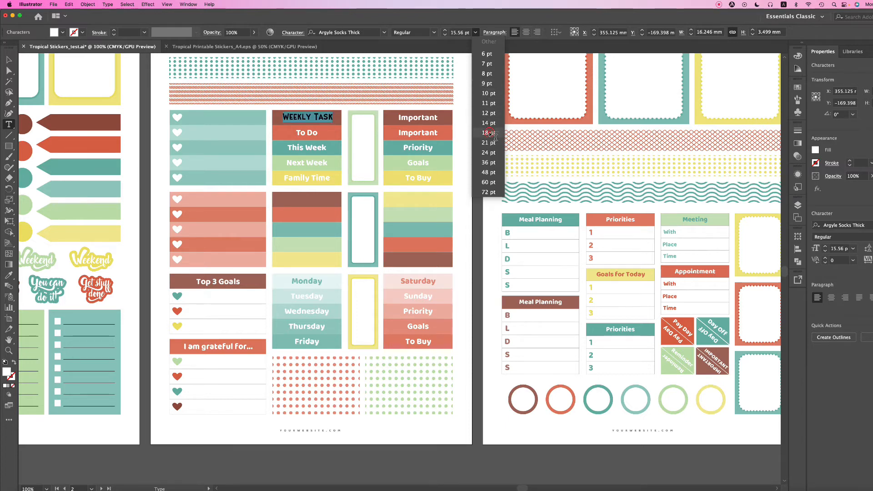
pyautogui.click(486, 133)
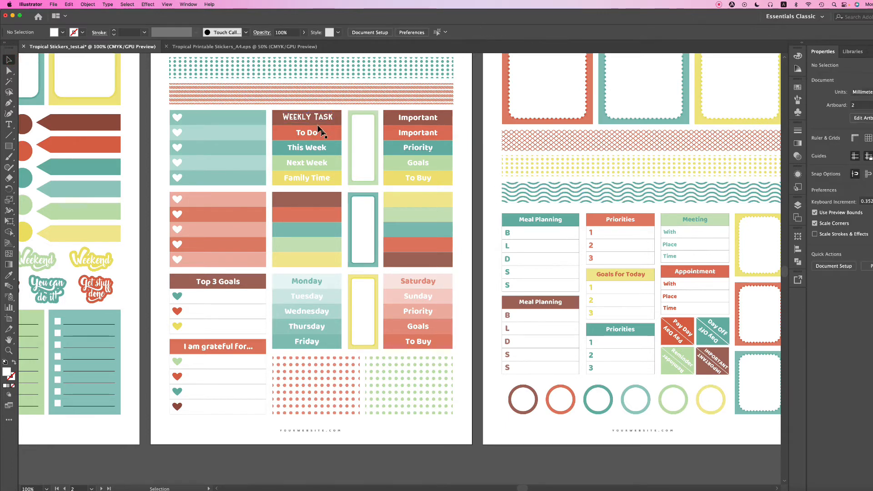
pyautogui.click(306, 117)
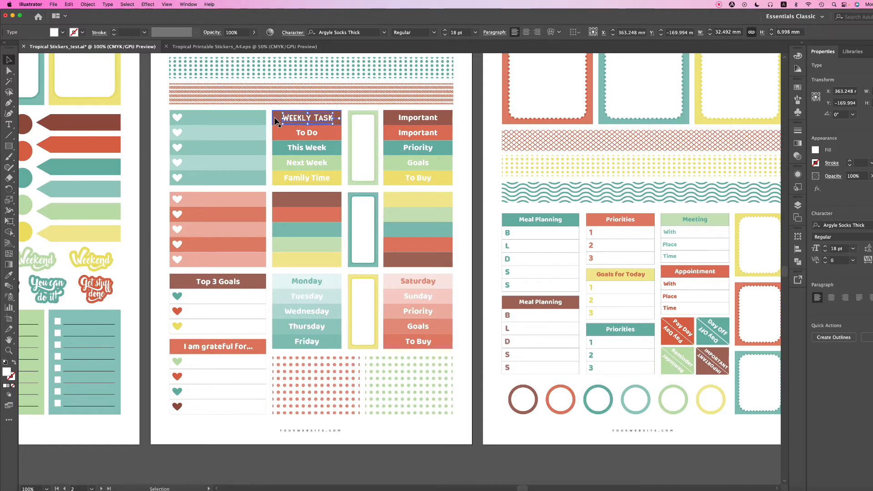
pyautogui.click(477, 127)
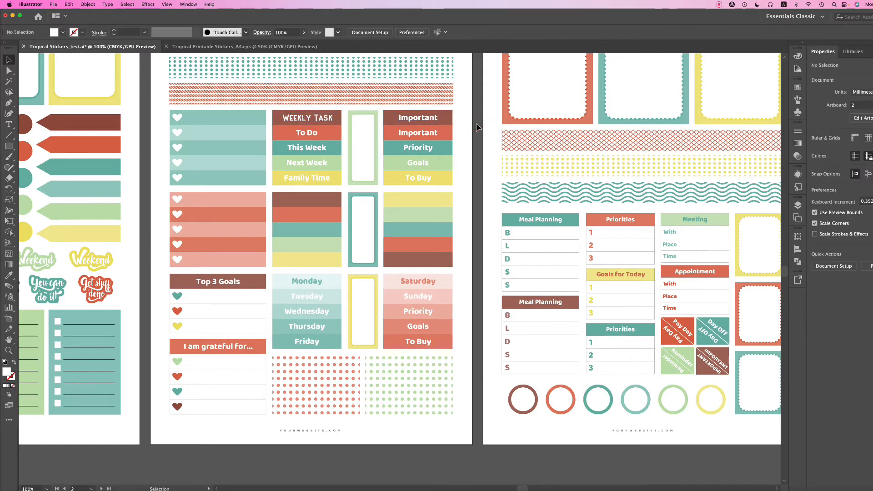
# Step: Copy the Meal Planning label's text object and paste it inside the empty coral frame
pyautogui.scroll(-3)
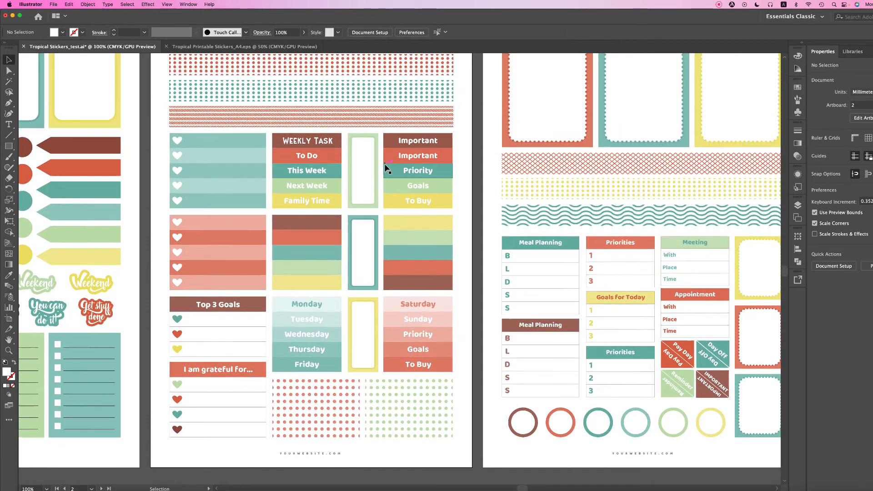
pyautogui.scroll(3)
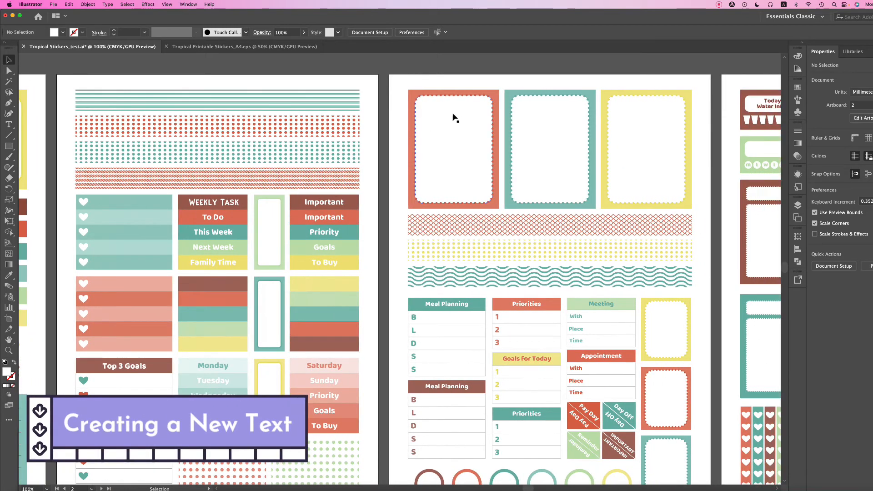
pyautogui.click(459, 307)
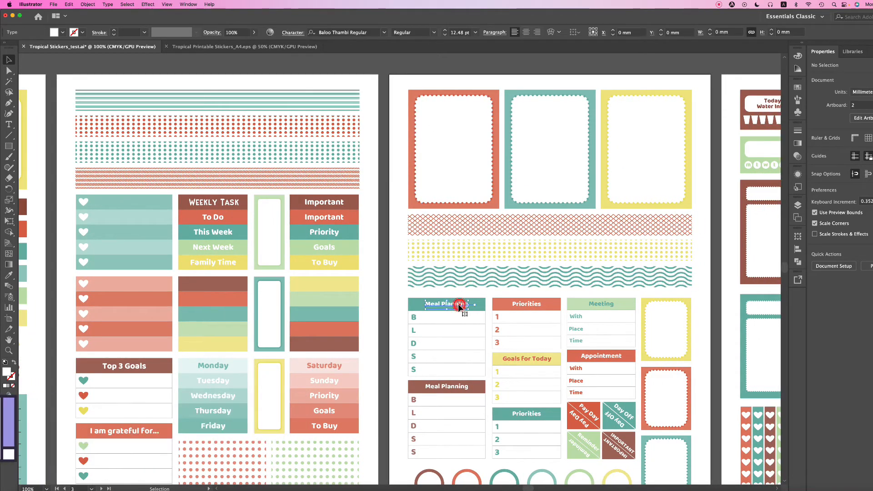
pyautogui.click(447, 304)
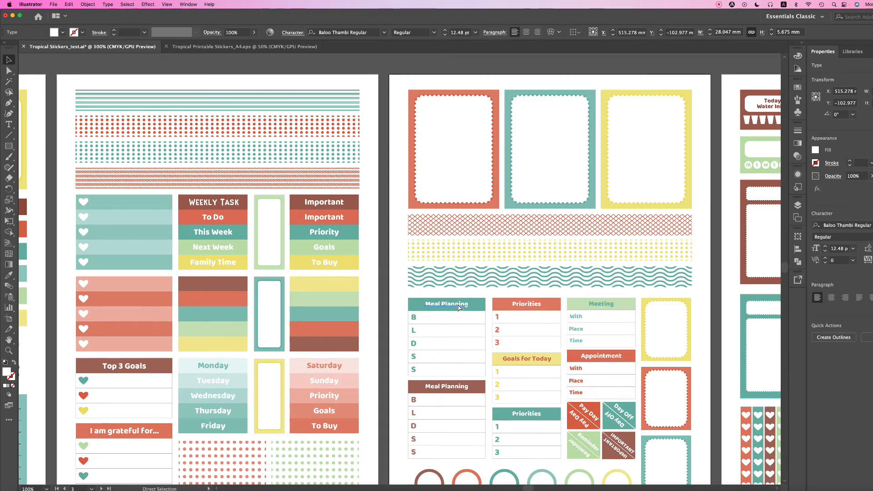
pyautogui.click(452, 150)
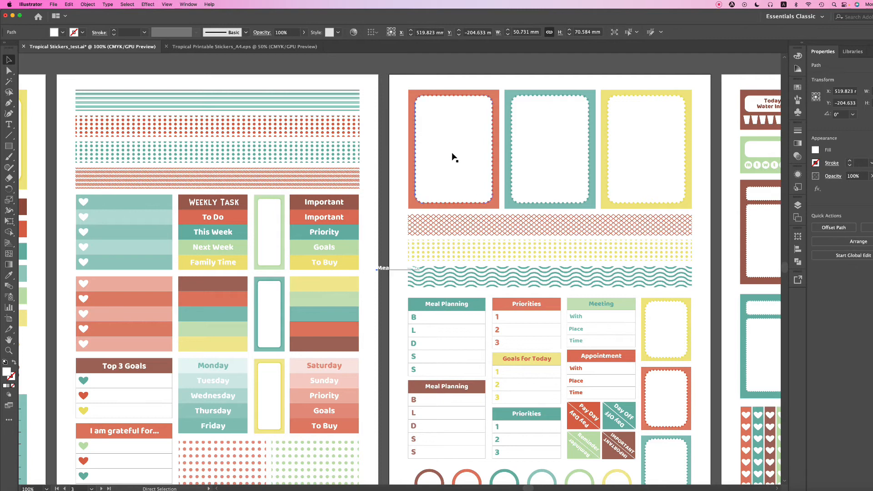
pyautogui.click(384, 269)
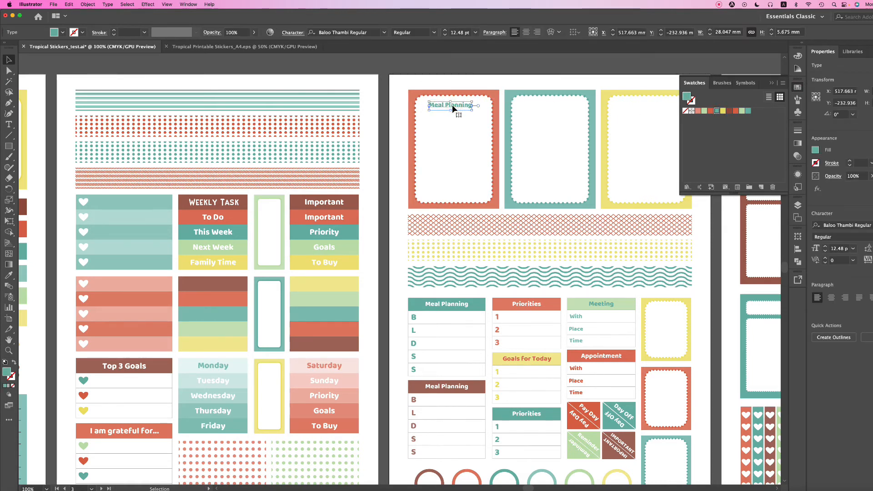
pyautogui.moveTo(433, 84)
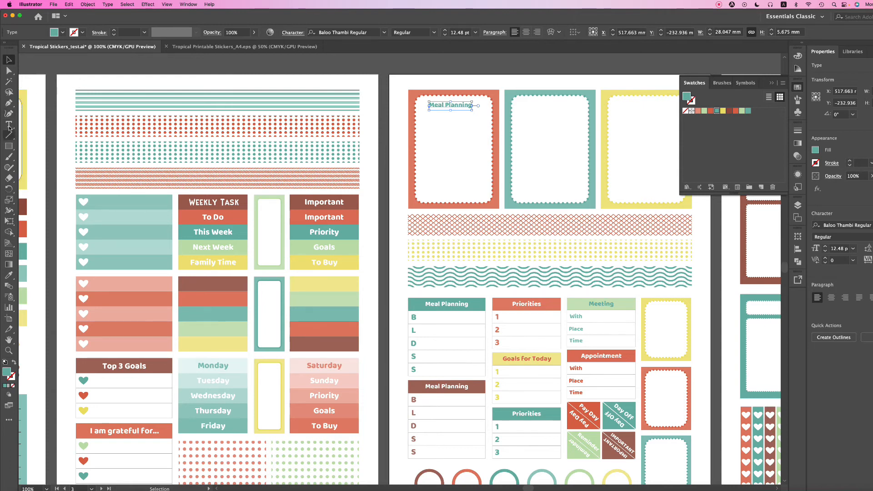
# Step: Replace the placeholder in the coral frame with TO DO in Argyle Socks Thick 18 pt black
pyautogui.click(10, 126)
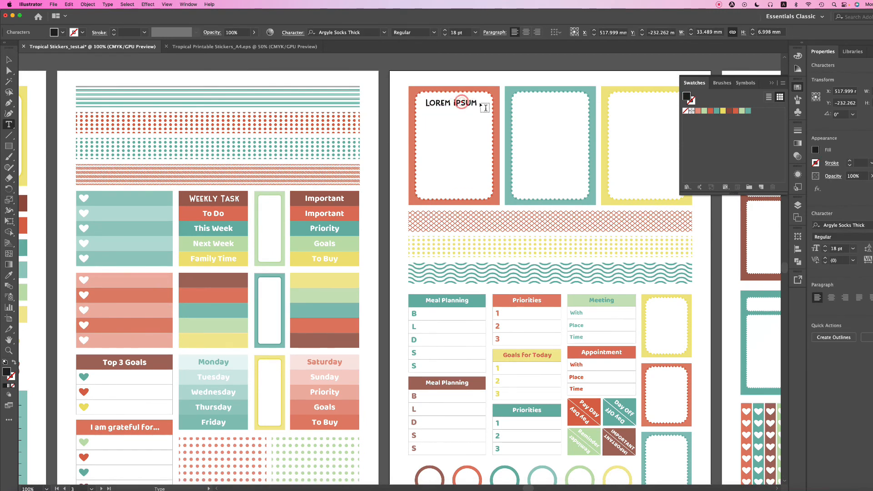
pyautogui.tripleClick(451, 103)
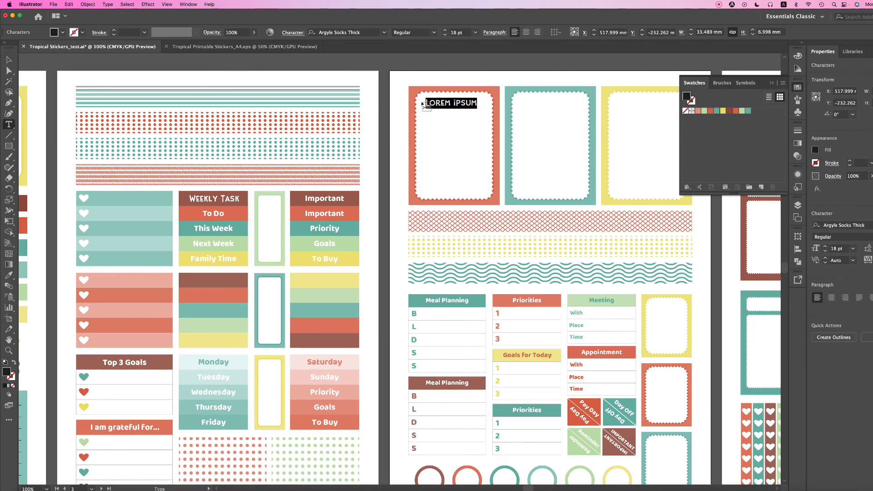
pyautogui.write('TO DO')
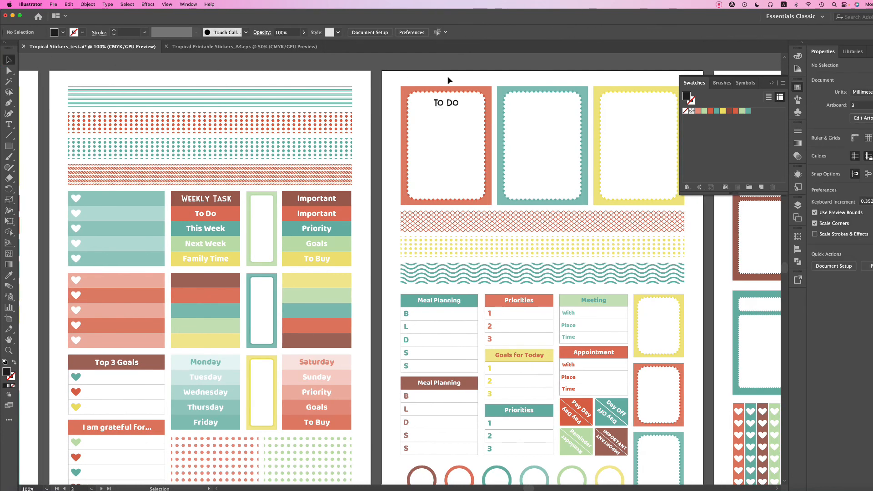
pyautogui.moveTo(11, 367)
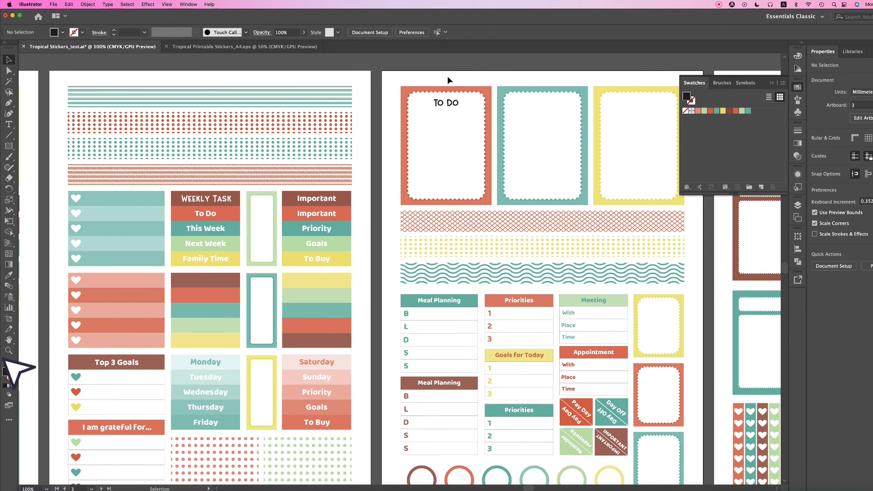